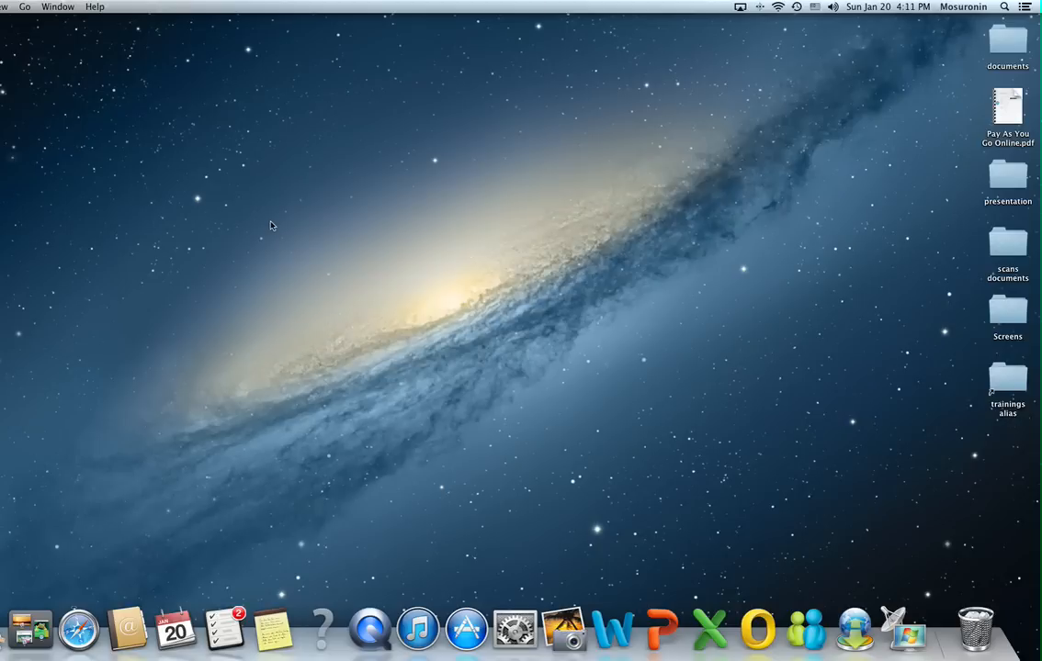
{"action": "mouse_move", "coordinate": [869, 347]}
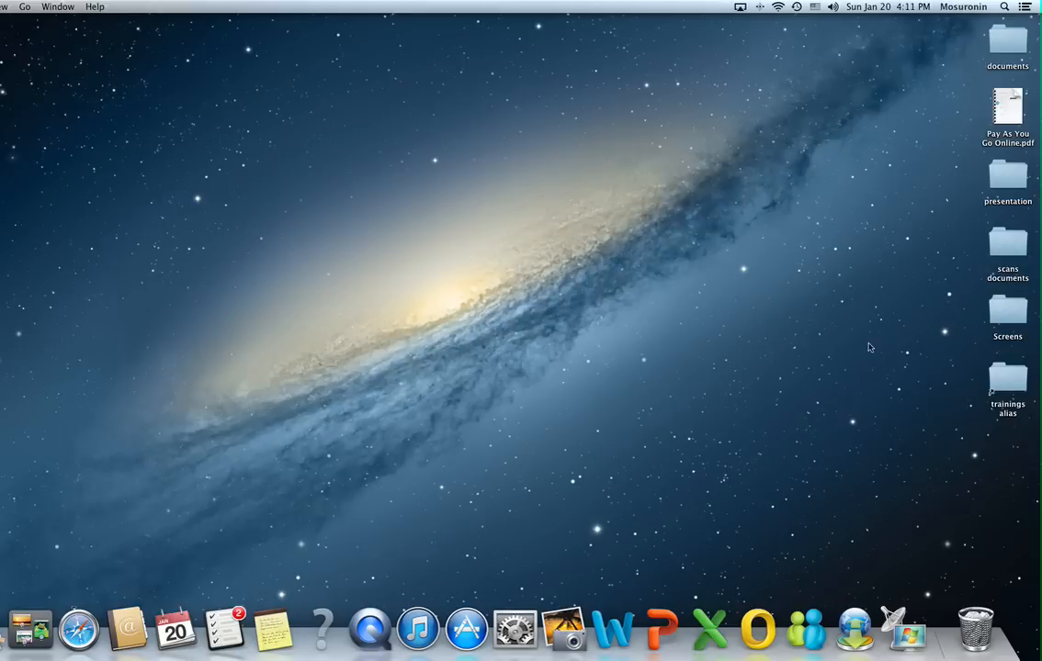
- Browse the Applications folder, then launch Network Utility from a Spotlight search for 'net'
{"action": "left_click", "coordinate": [1007, 377]}
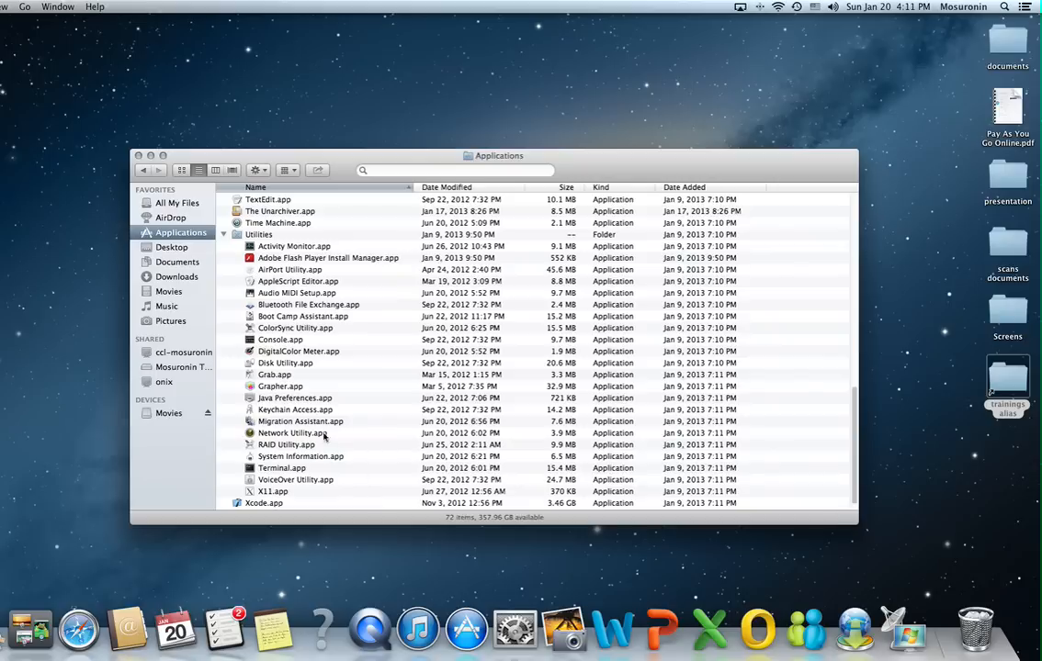
{"action": "scroll", "scroll_direction": "down", "scroll_amount": 3}
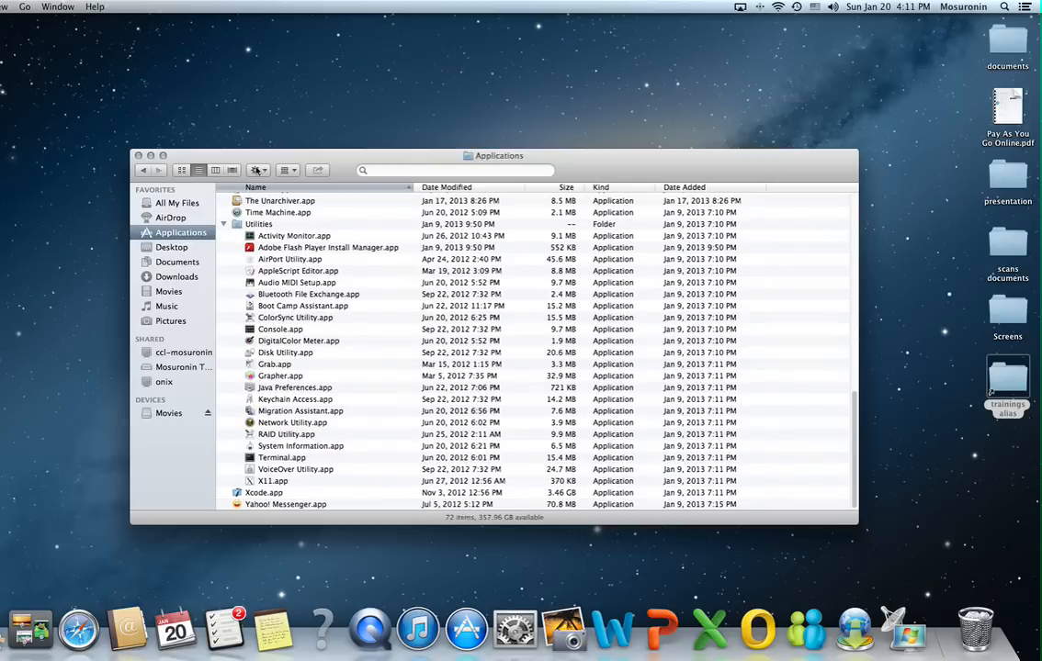
{"action": "left_click", "coordinate": [294, 422]}
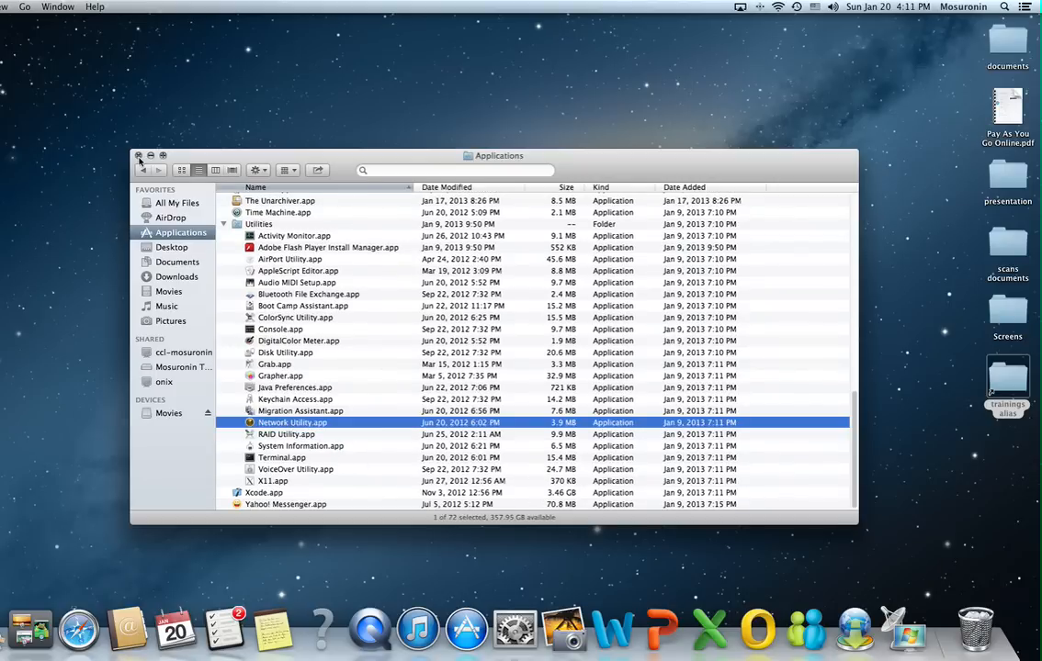
{"action": "left_click", "coordinate": [138, 155]}
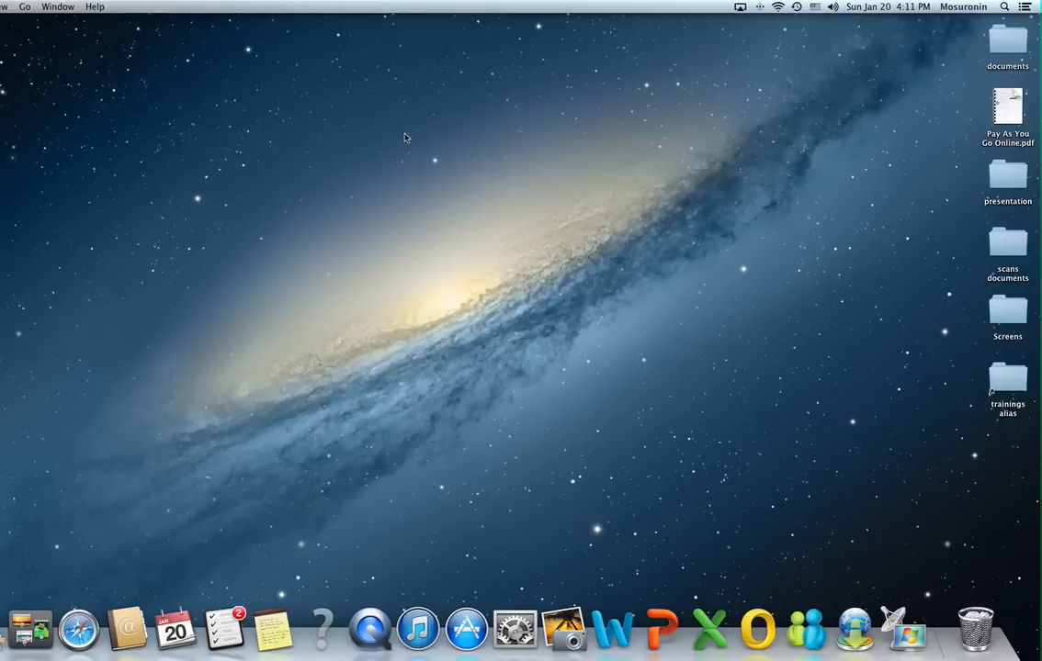
{"action": "type", "text": "network"}
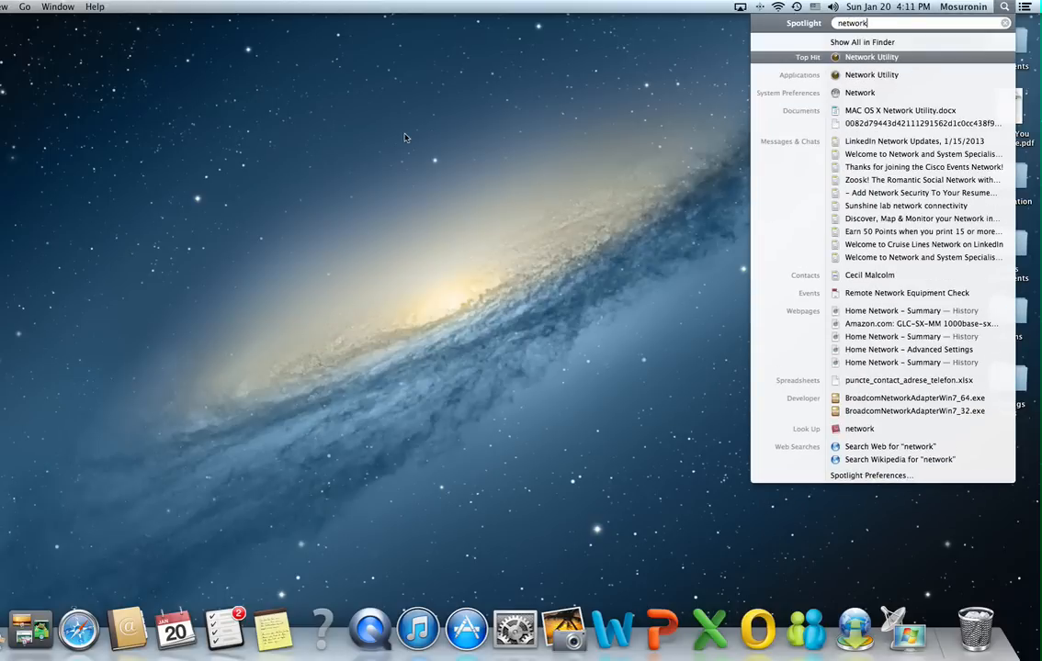
{"action": "left_click", "coordinate": [871, 57]}
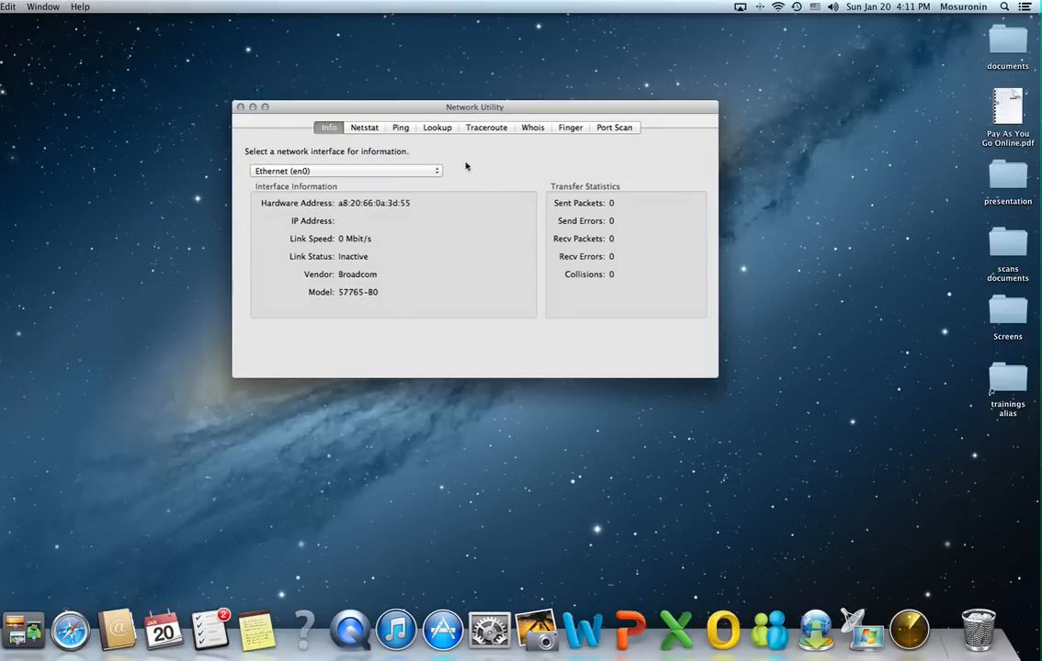
{"action": "left_click", "coordinate": [363, 127]}
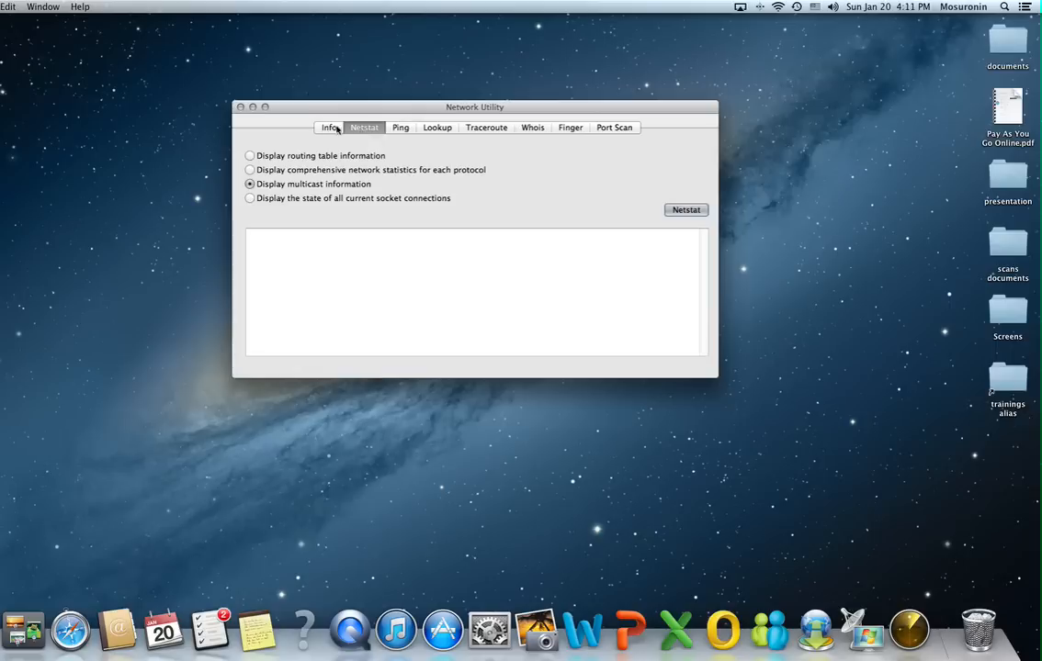
{"action": "left_click", "coordinate": [613, 127]}
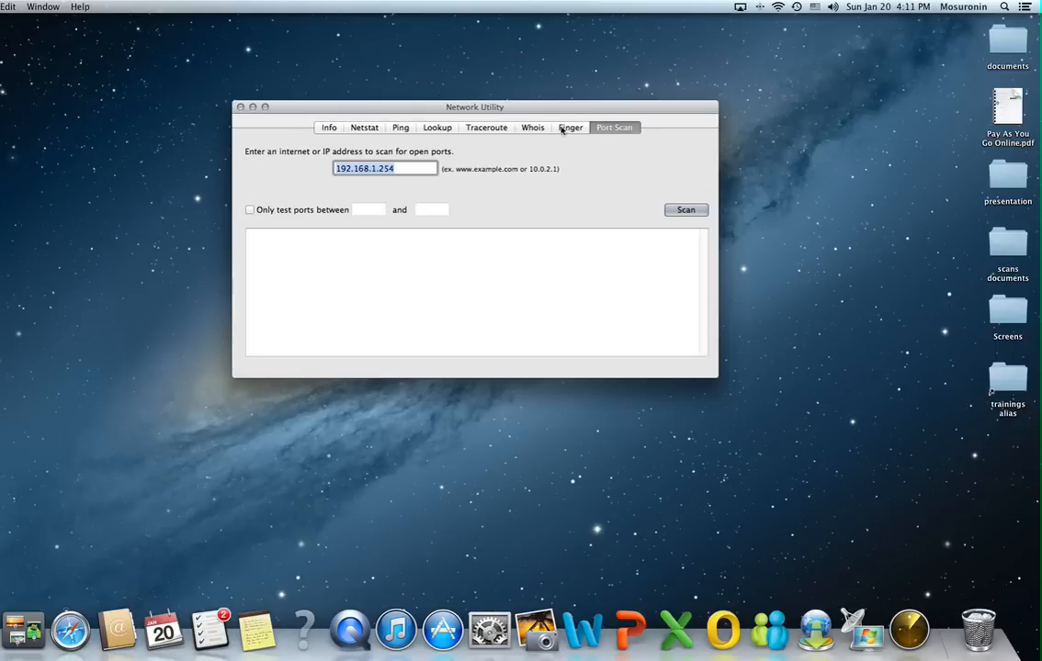
{"action": "left_click", "coordinate": [328, 127]}
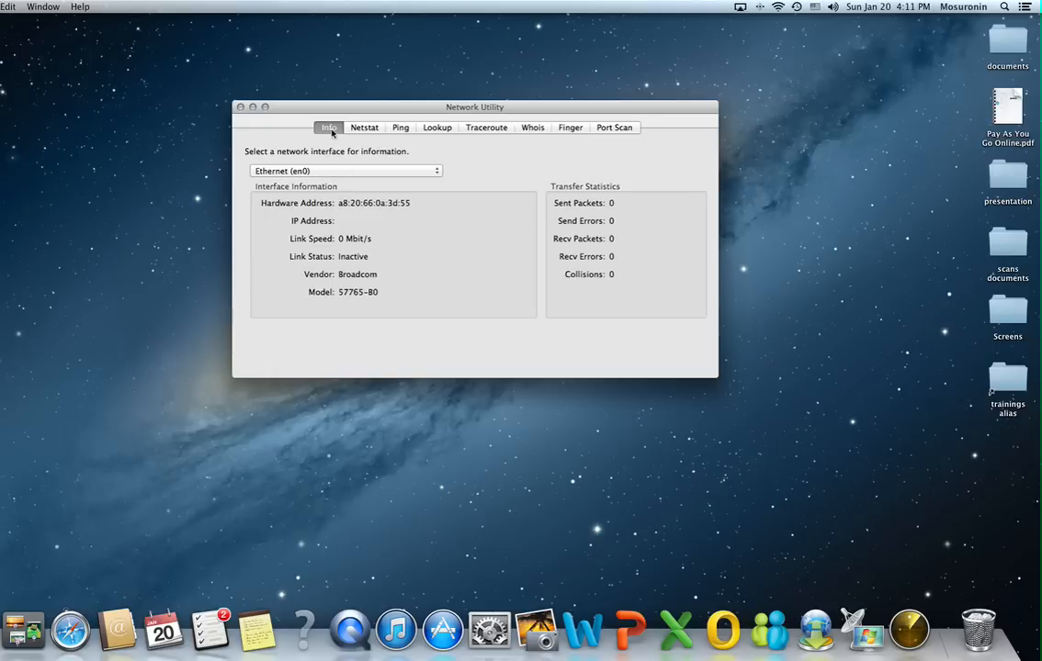
- Show the Wi-Fi (en1) interface details instead of Ethernet (en0), then switch to Netstat
{"action": "left_click", "coordinate": [346, 171]}
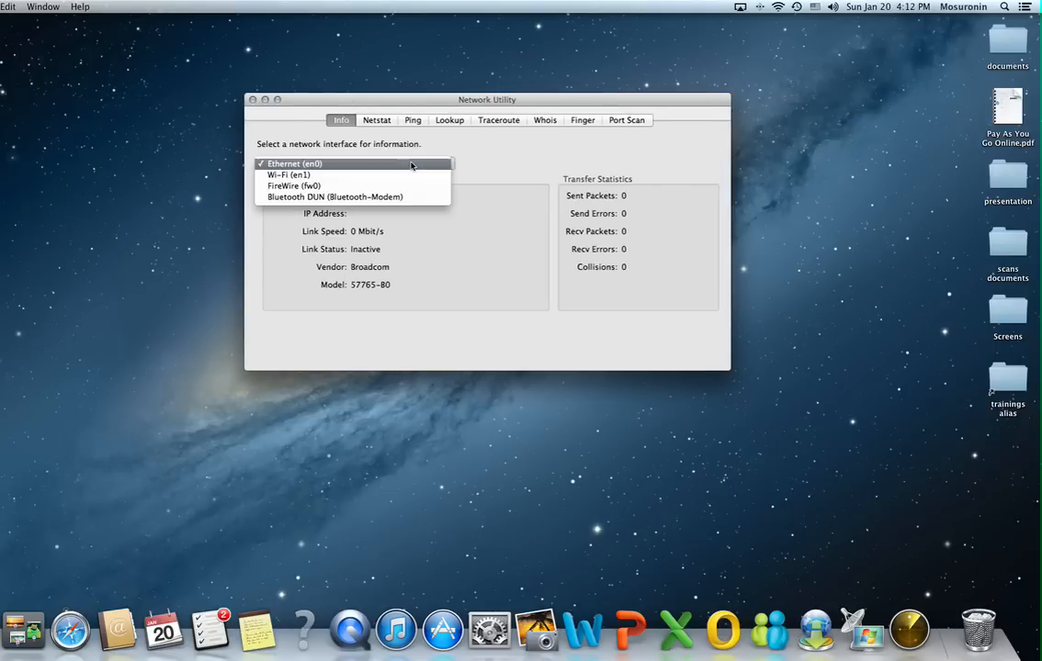
{"action": "left_click", "coordinate": [294, 163]}
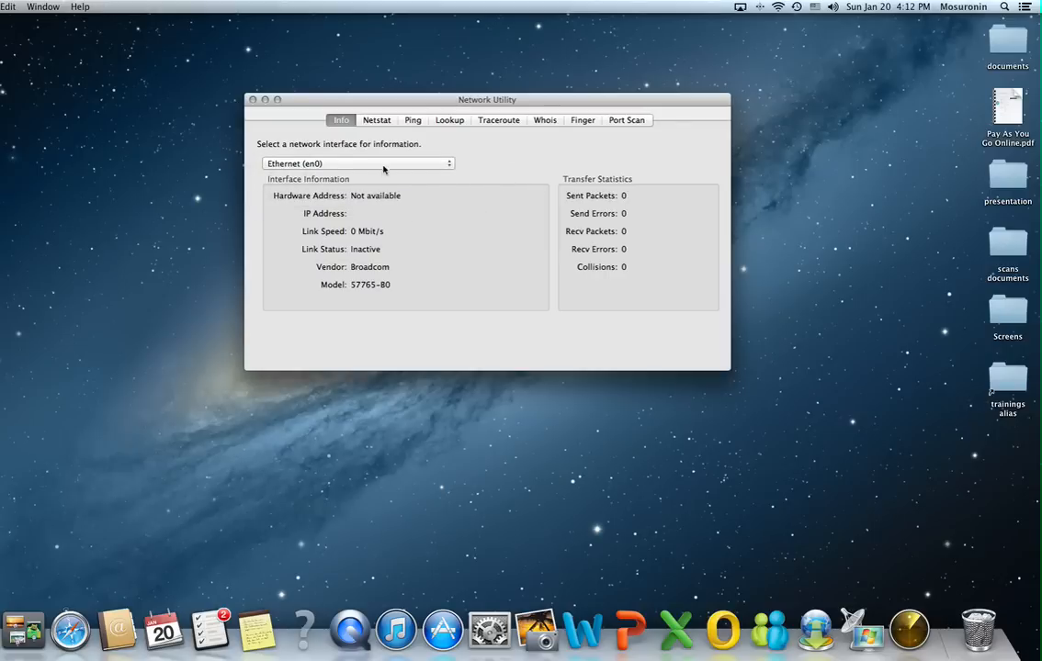
{"action": "left_click", "coordinate": [357, 163]}
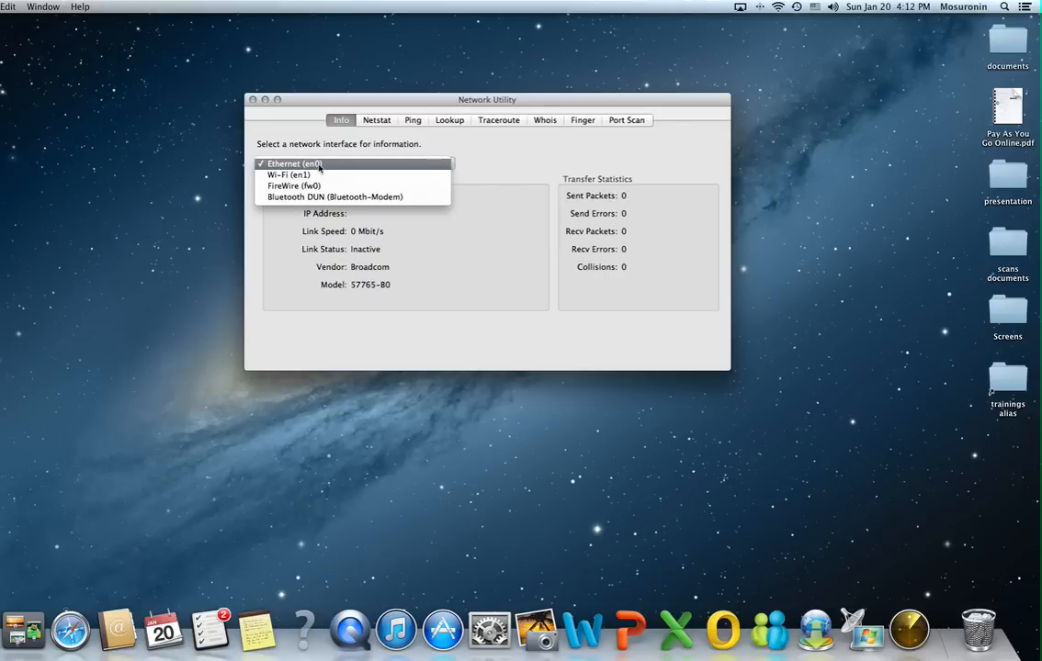
{"action": "mouse_move", "coordinate": [294, 186]}
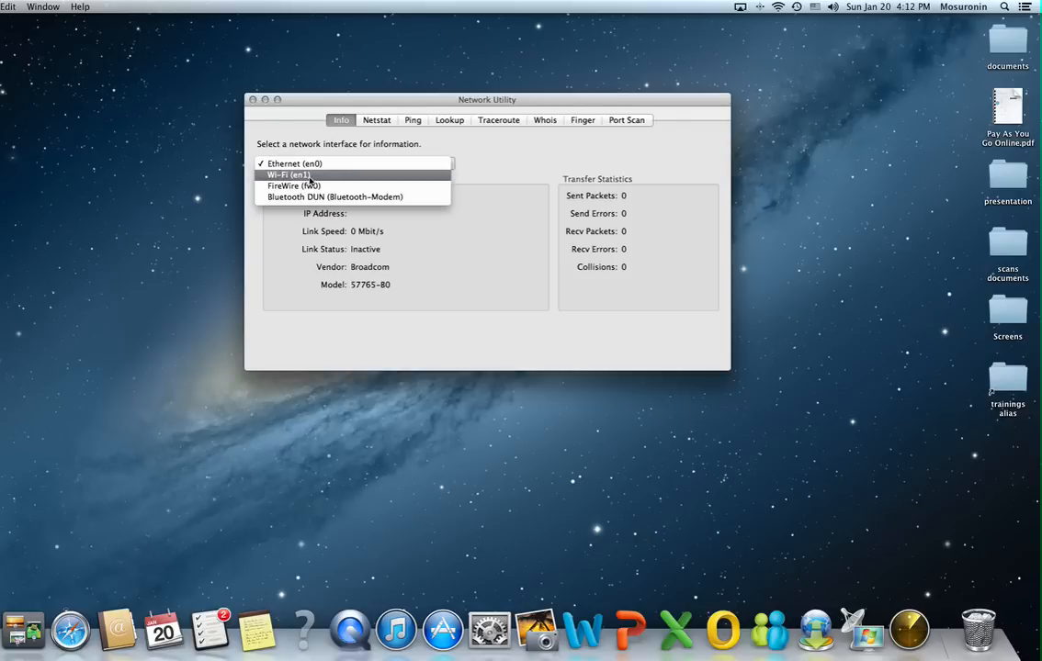
{"action": "left_click", "coordinate": [288, 175]}
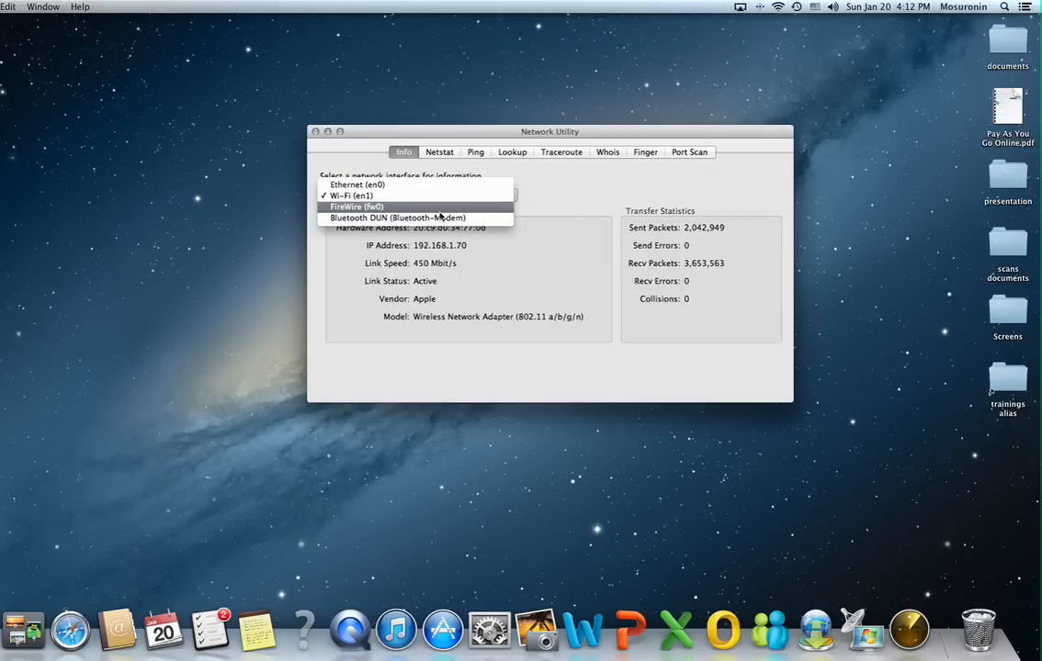
{"action": "left_click", "coordinate": [438, 152]}
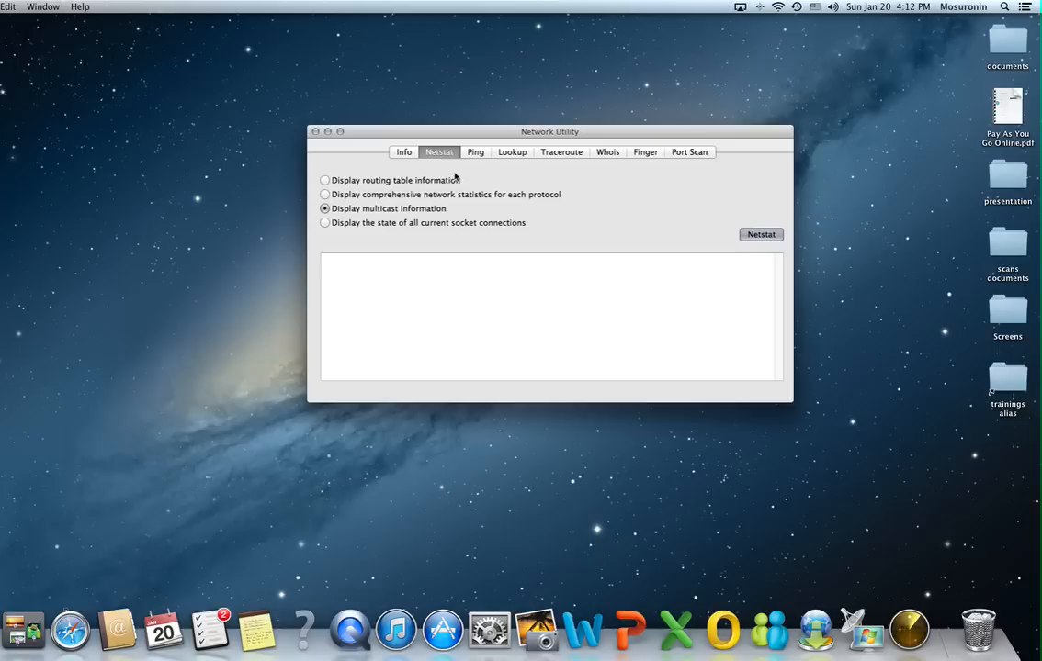
{"action": "mouse_move", "coordinate": [398, 227]}
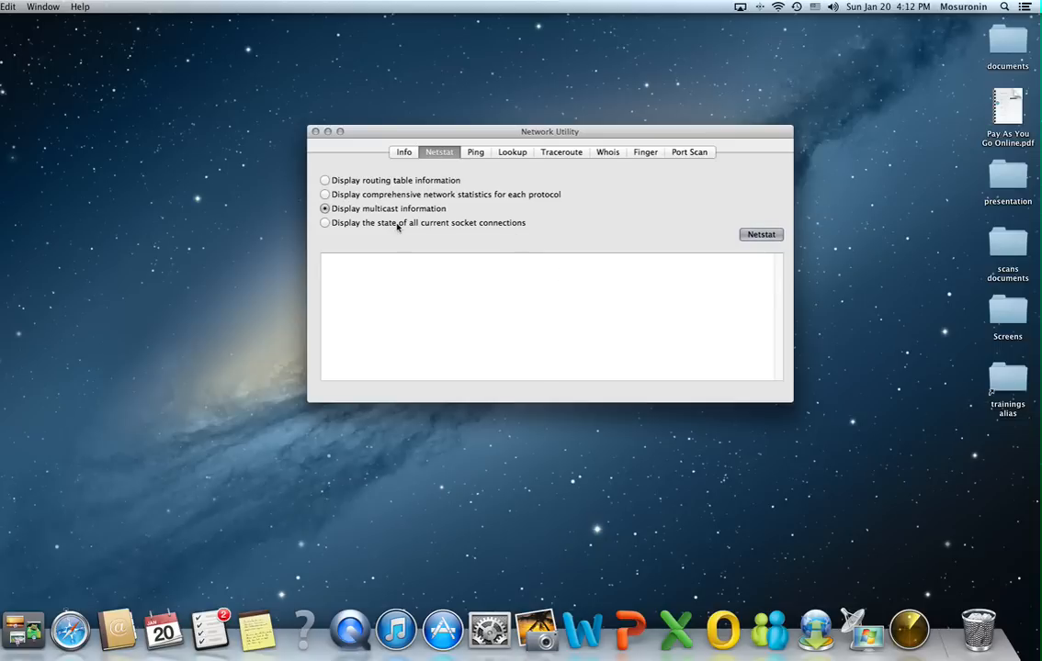
{"action": "mouse_move", "coordinate": [389, 191]}
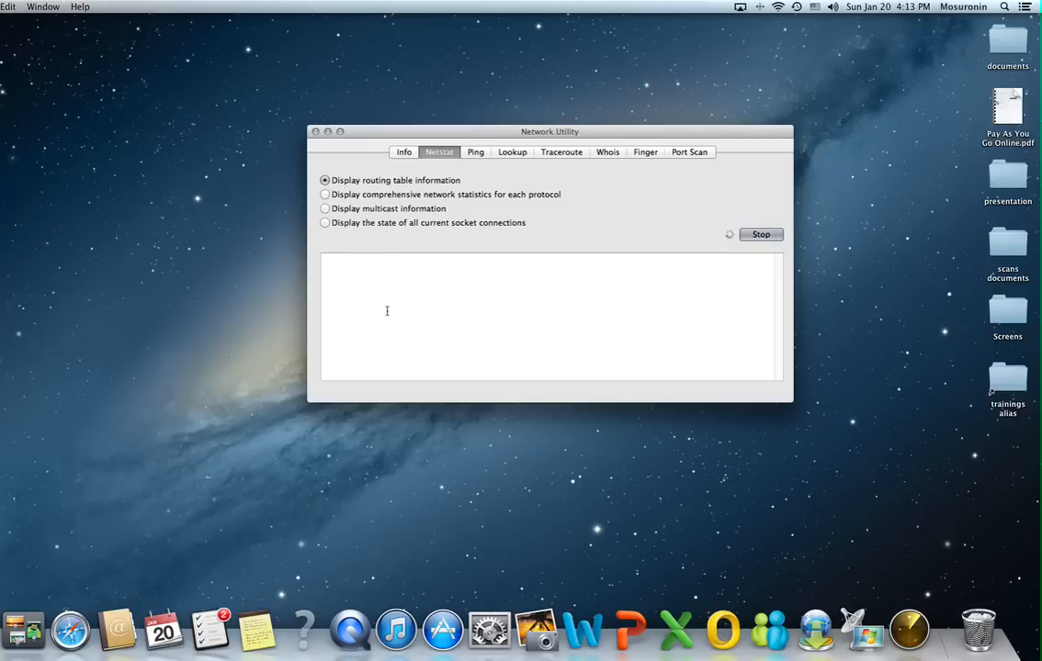
{"action": "mouse_move", "coordinate": [424, 310]}
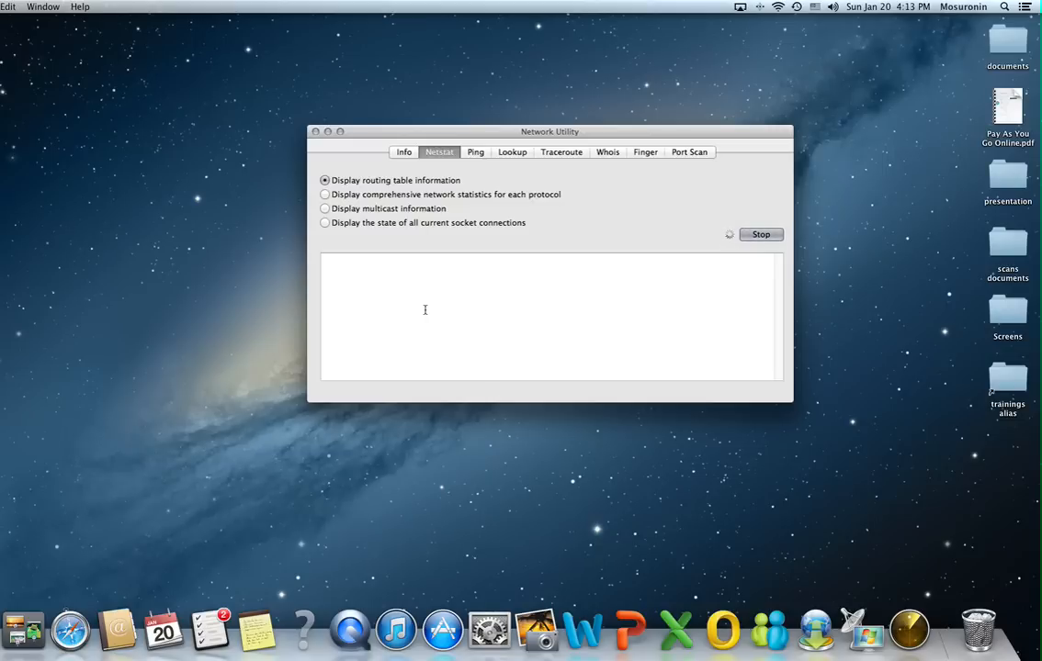
{"action": "mouse_move", "coordinate": [427, 285]}
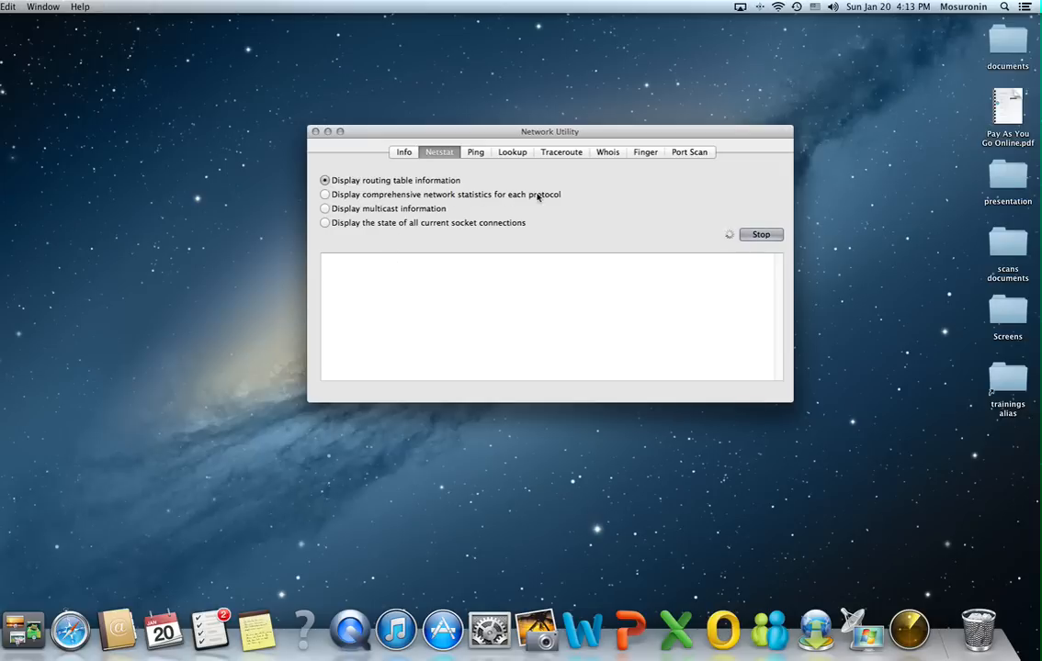
{"action": "mouse_move", "coordinate": [452, 234]}
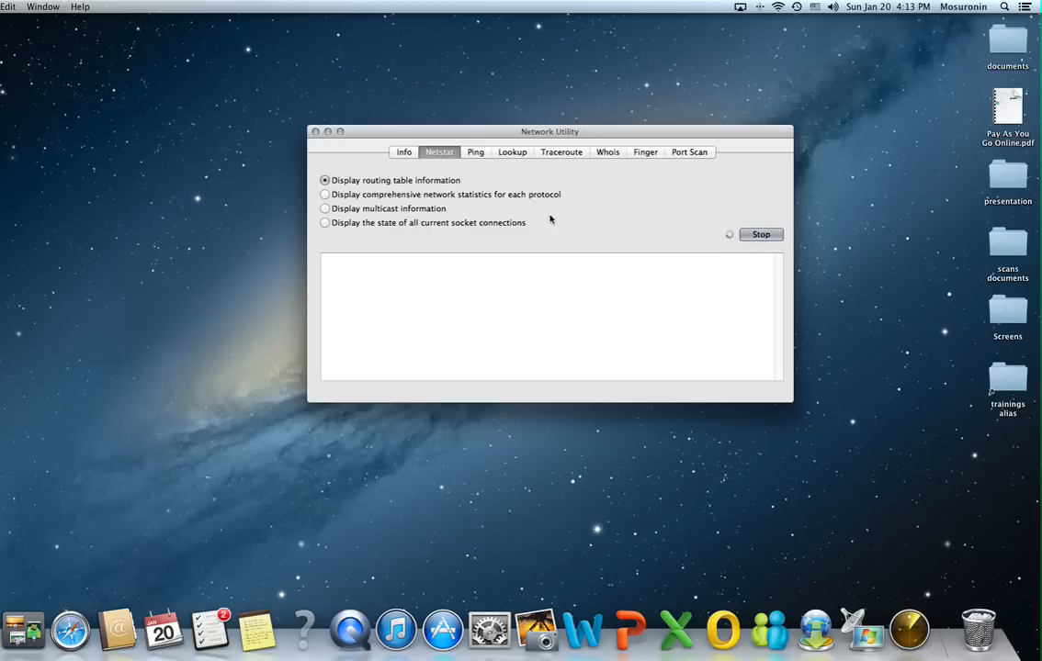
- Review the routing table output from the Internet6 routes back up to the IPv4 Internet routes
{"action": "left_click", "coordinate": [760, 234]}
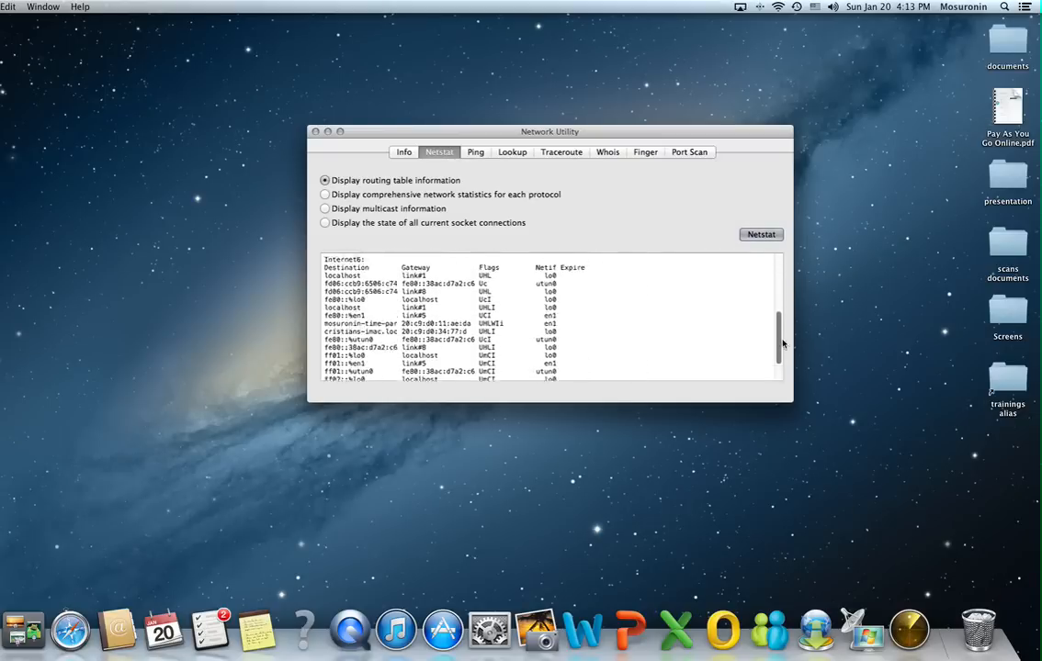
{"action": "left_click", "coordinate": [760, 234]}
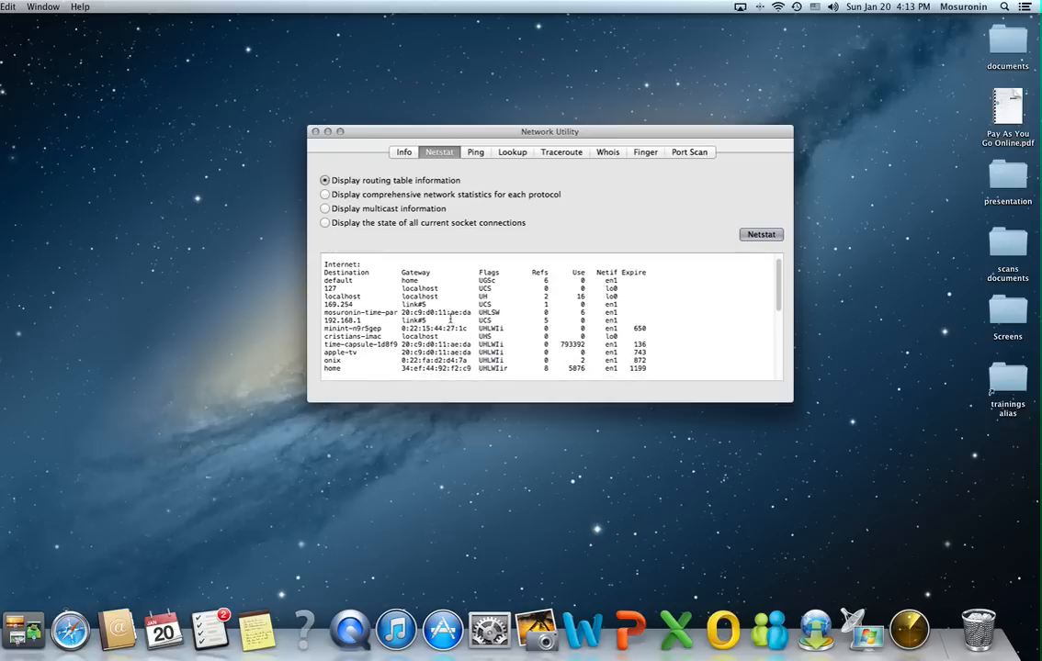
{"action": "scroll", "scroll_direction": "down", "scroll_amount": 3}
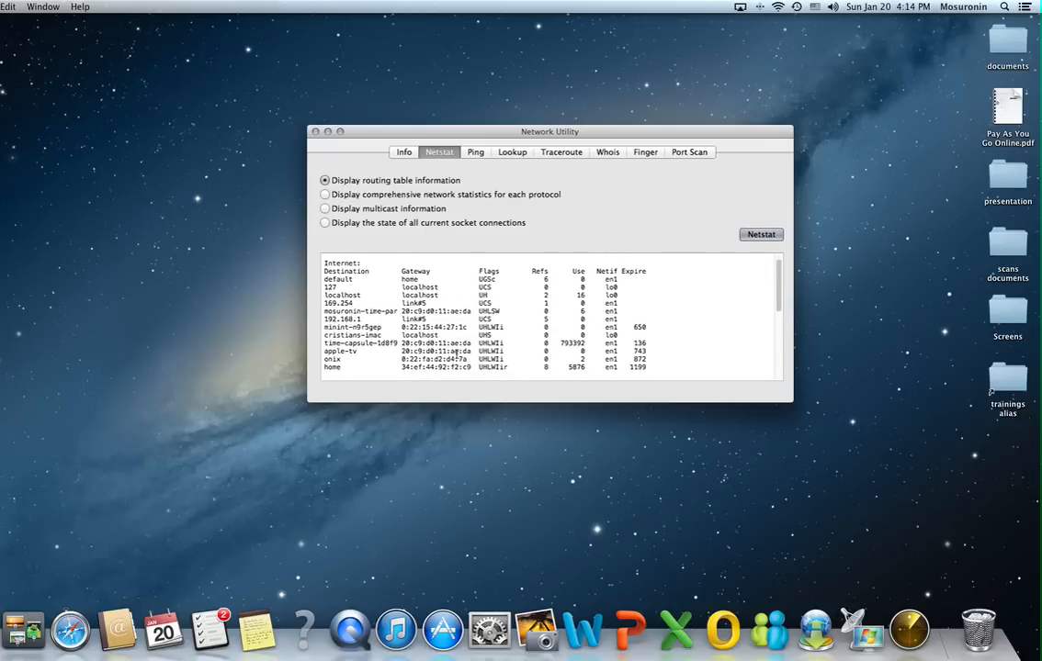
{"action": "scroll", "scroll_direction": "down", "scroll_amount": 3}
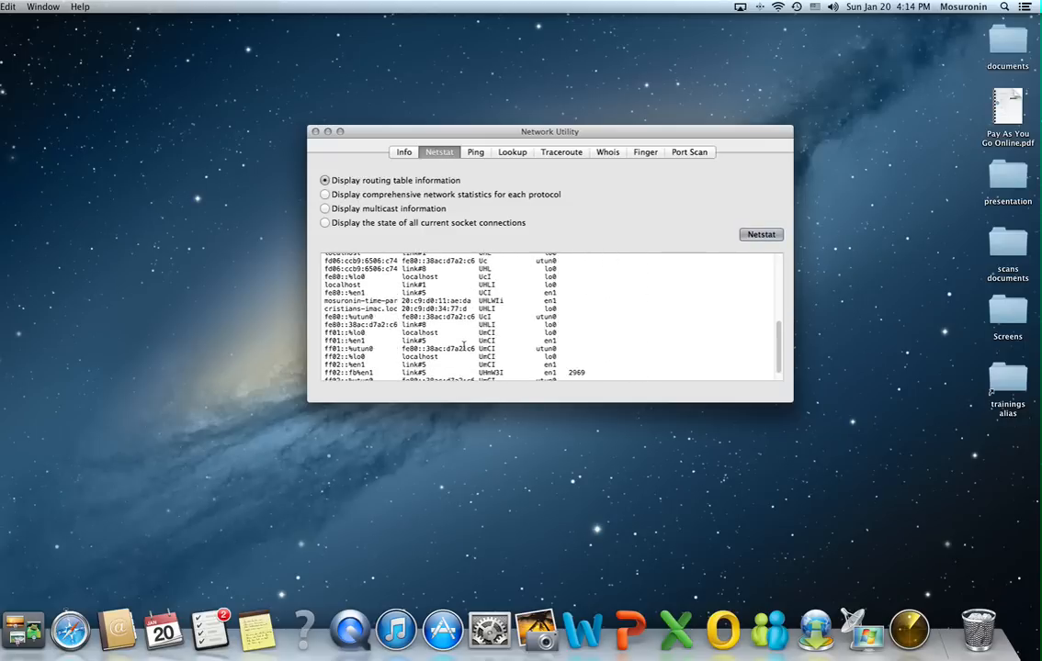
{"action": "left_click", "coordinate": [760, 234]}
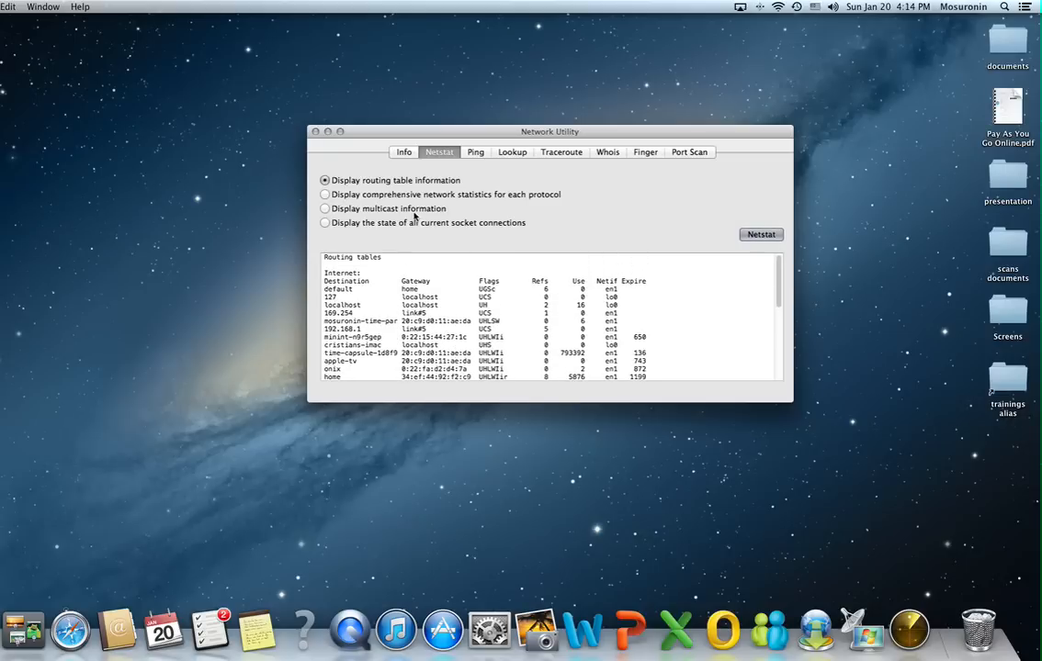
{"action": "mouse_move", "coordinate": [698, 168]}
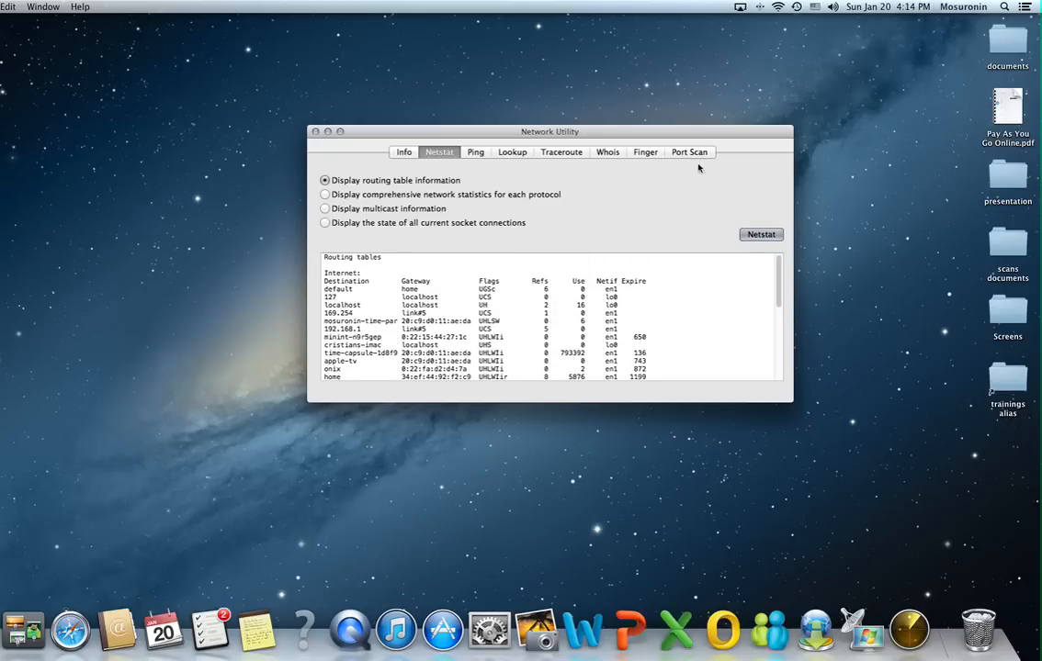